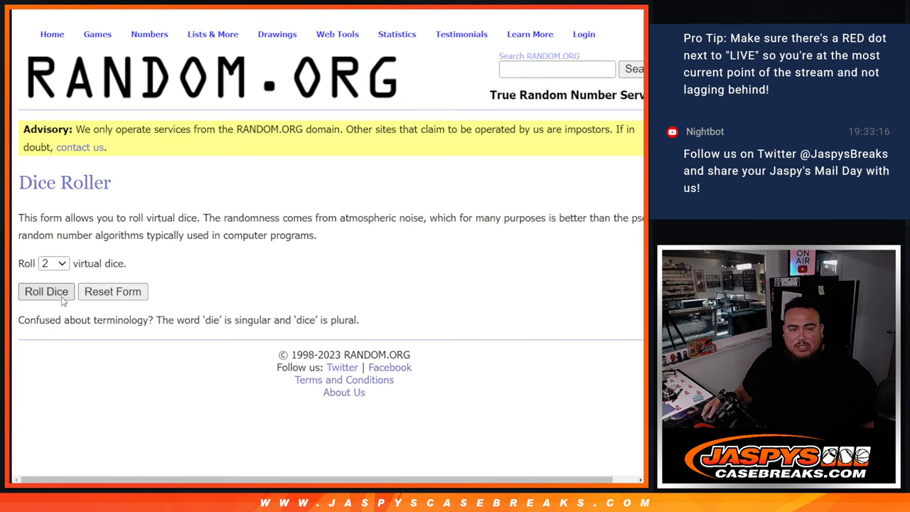
- Shuffle the pasted list of 30 customer names repeatedly to get a final random order
left_click(45, 291)
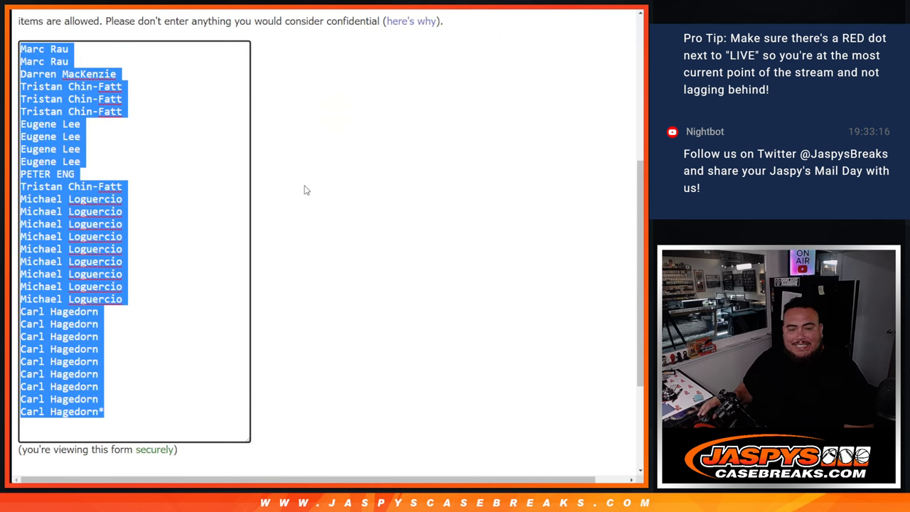
scroll("down", 3)
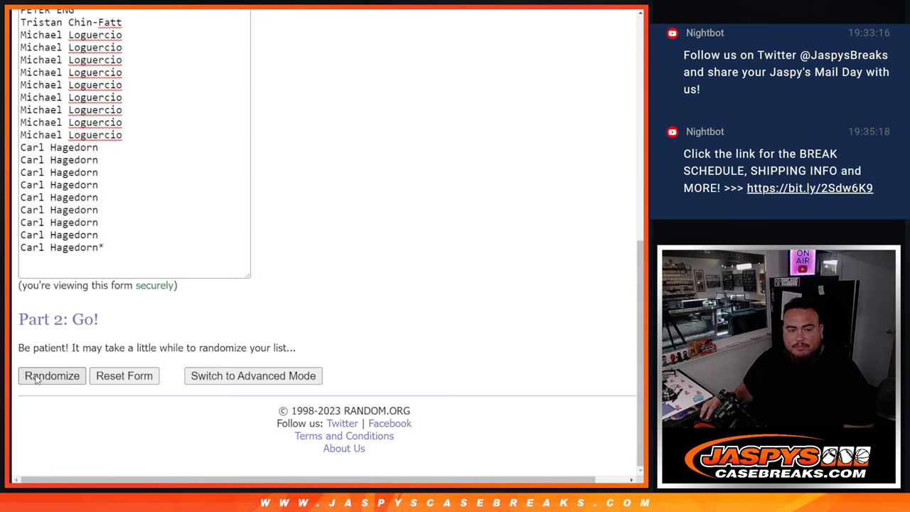
left_click(52, 376)
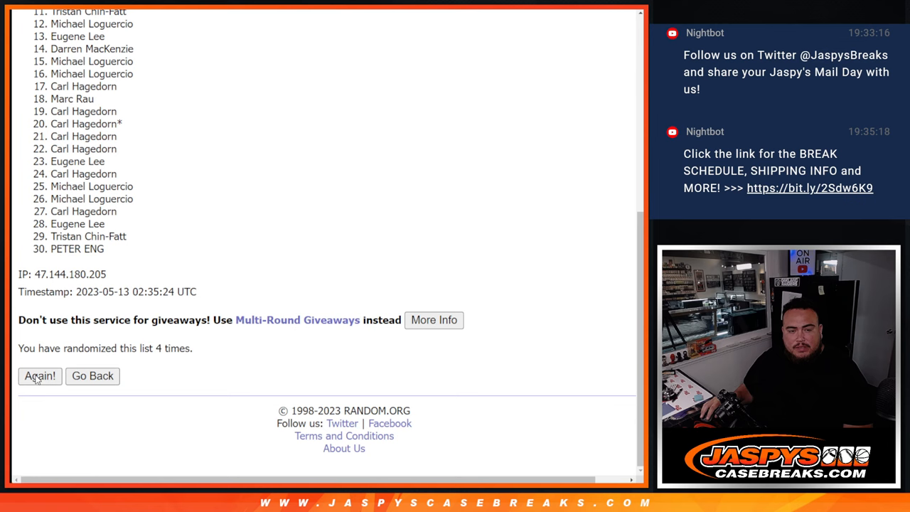
left_click(40, 375)
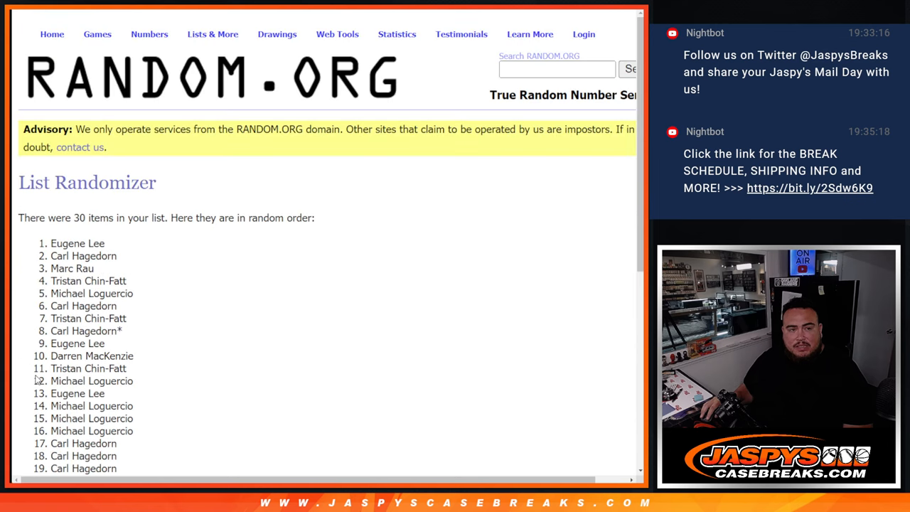
scroll("down", 3)
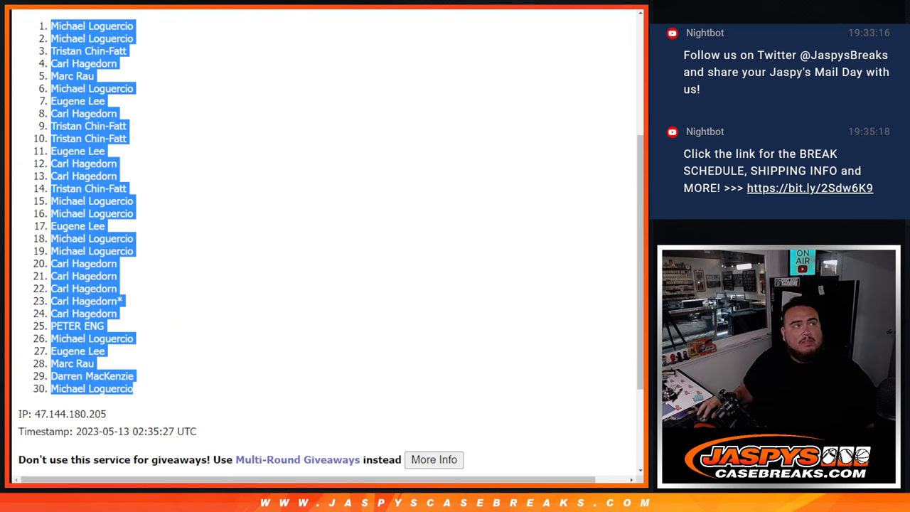
scroll("down", 3)
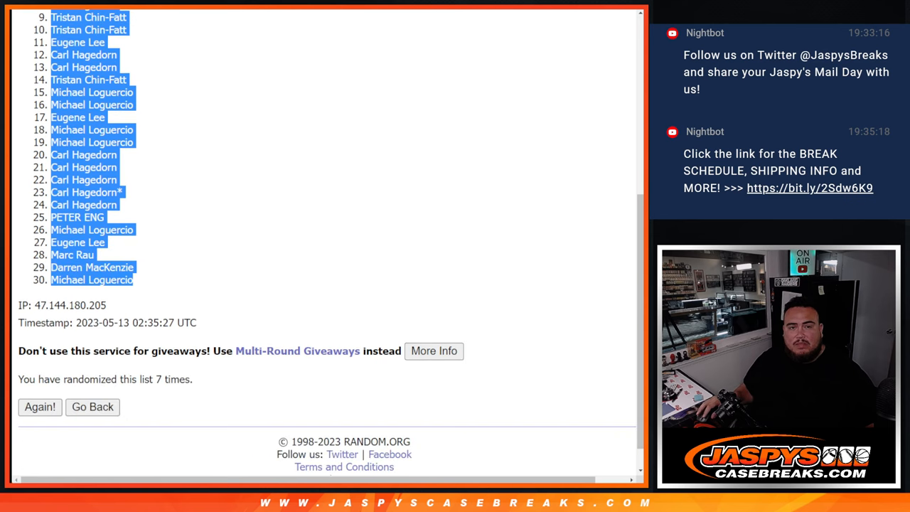
- Shuffle the list of NBA teams repeatedly to get a random team order
left_click(92, 407)
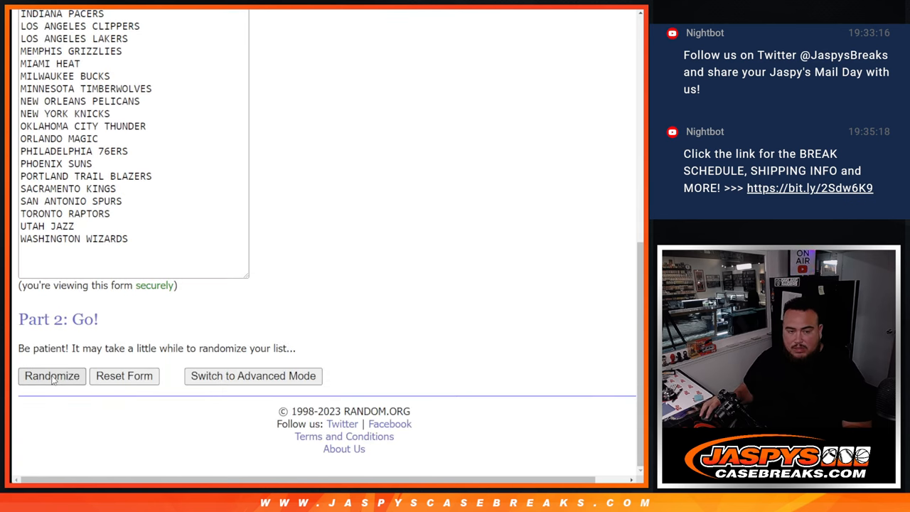
left_click(51, 376)
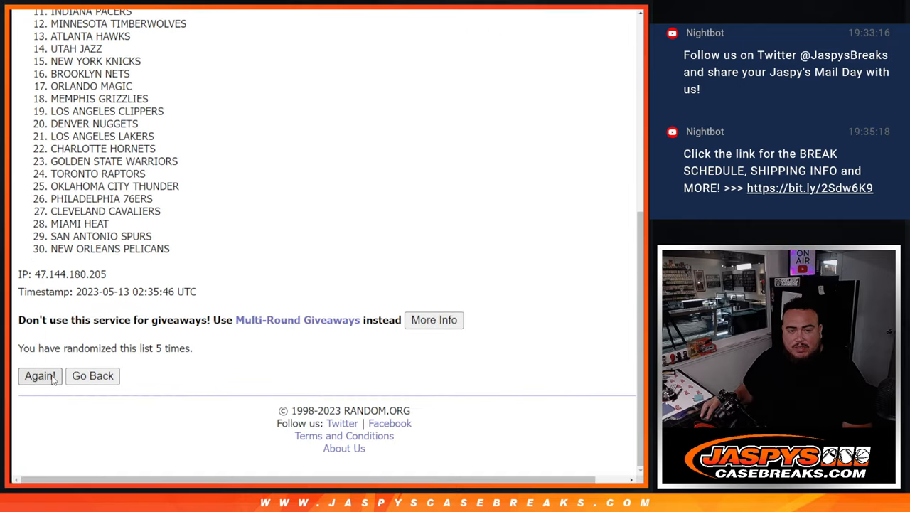
left_click(40, 376)
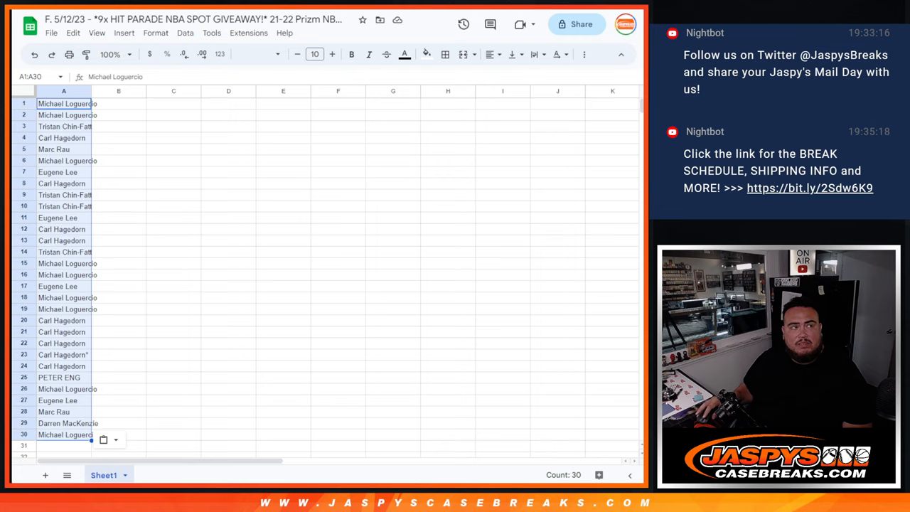
mouse_move(298, 12)
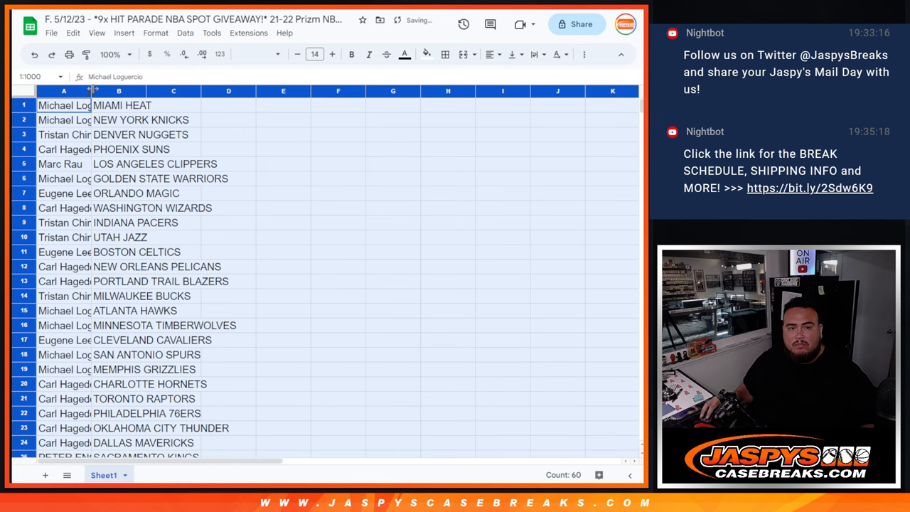
- Fit the team column to its text and bring up the print setup for the name–team sheet
scroll("down", 3)
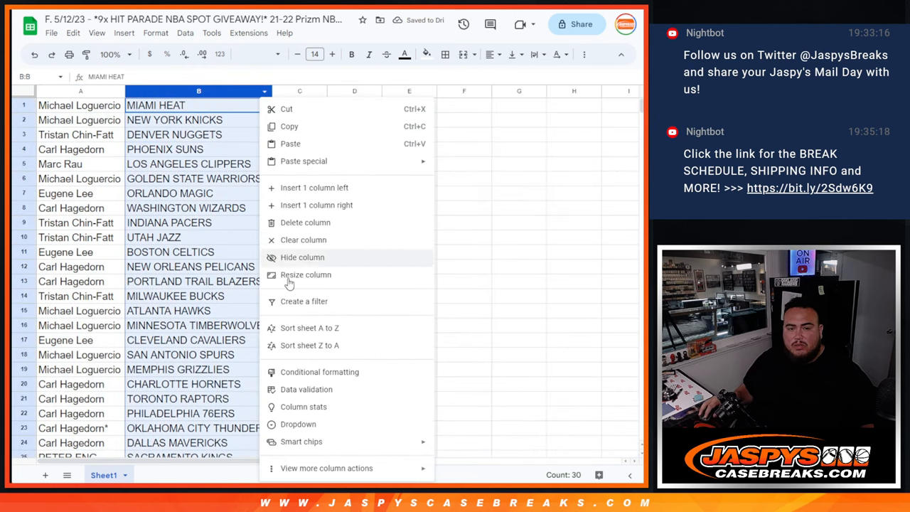
left_click(310, 327)
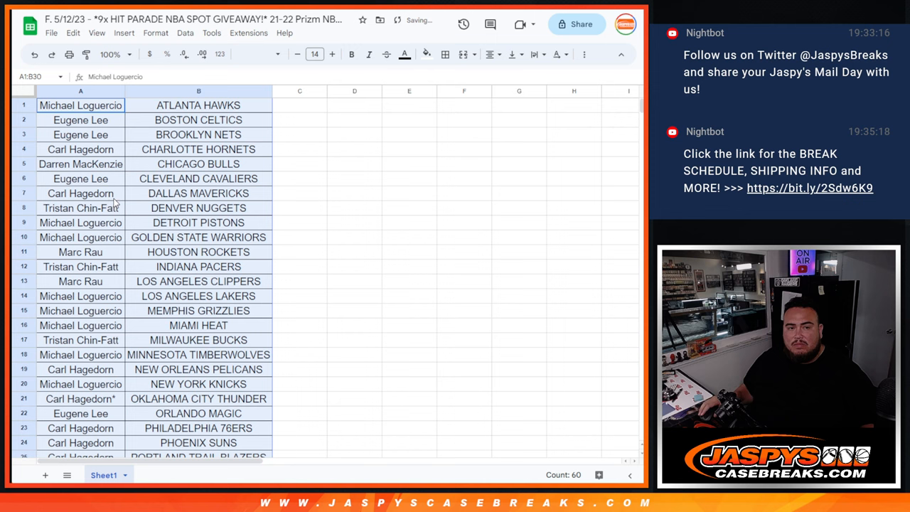
key("ctrl+p")
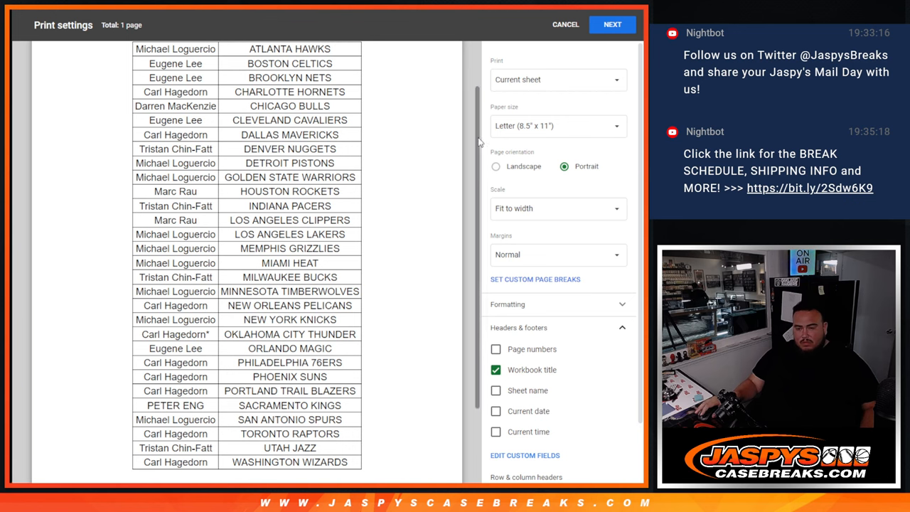
- Proceed with printing the name–team list and return to the Random.org tab
left_click(611, 23)
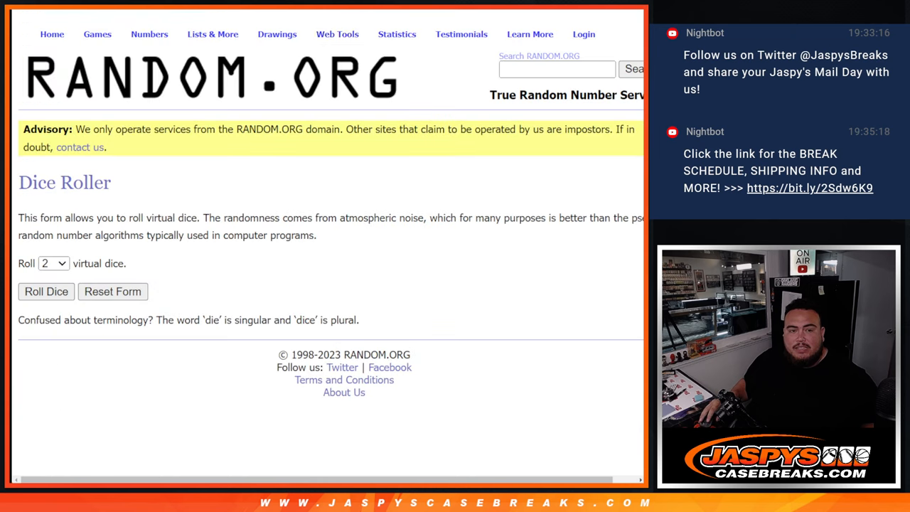
- Shuffle the customer name list again to produce a fresh random order
left_click(46, 292)
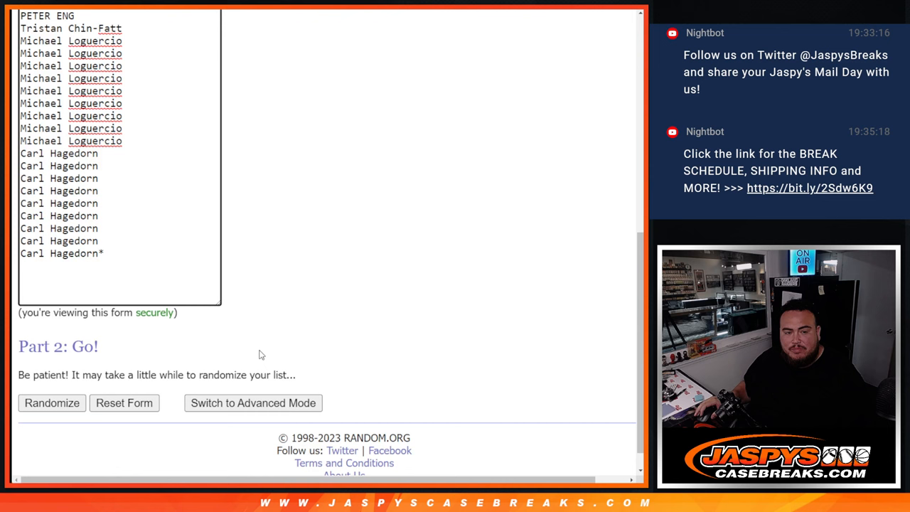
left_click(52, 402)
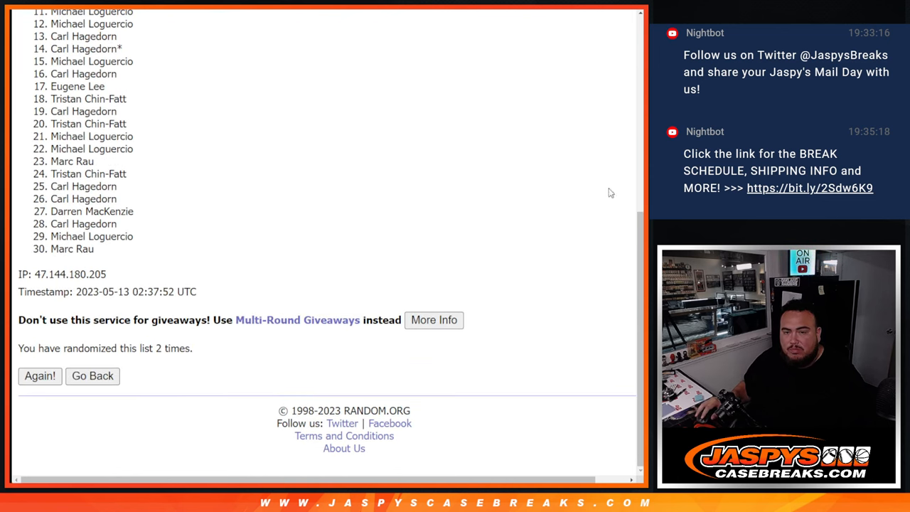
scroll("up", 3)
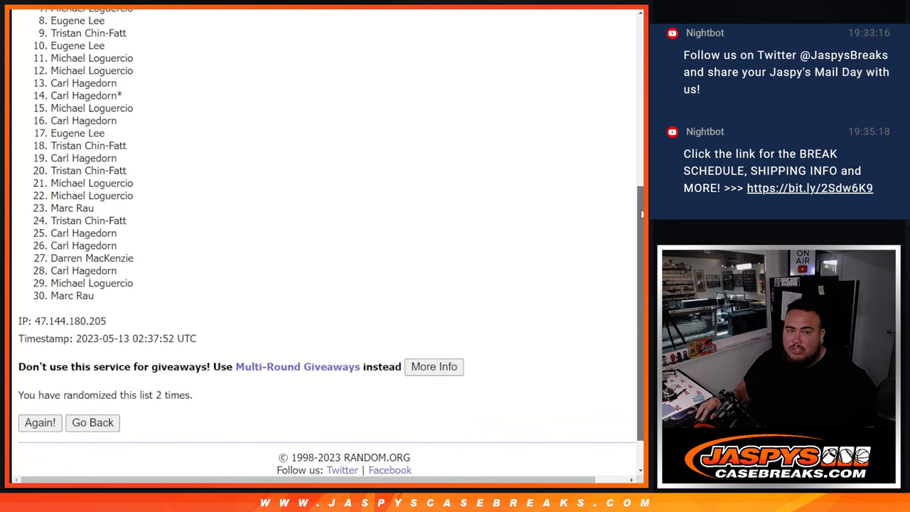
scroll("down", 3)
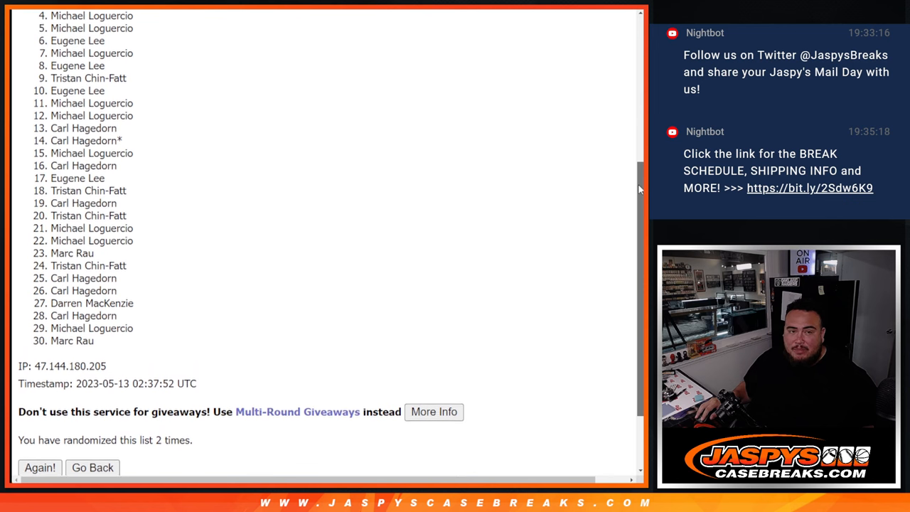
scroll("up", 3)
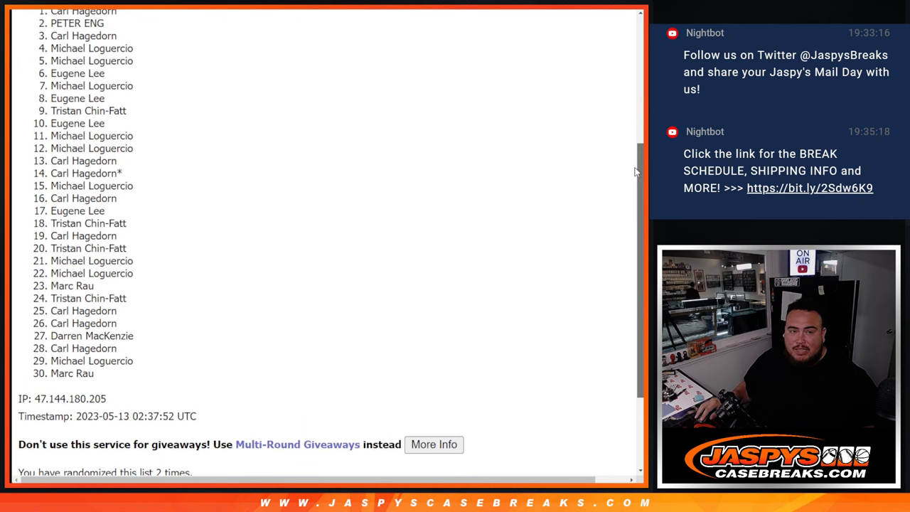
scroll("up", 3)
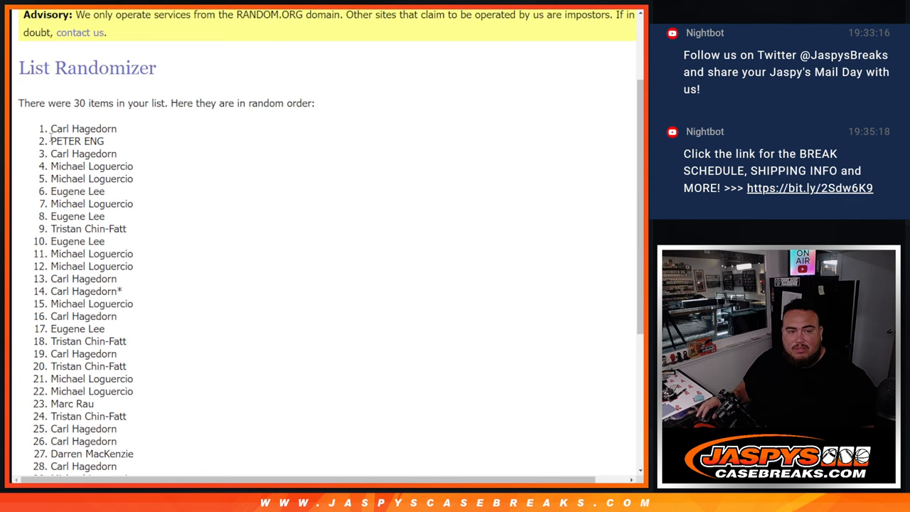
- Select the first nine names in the new random order
left_click_drag(51, 128, 128, 228)
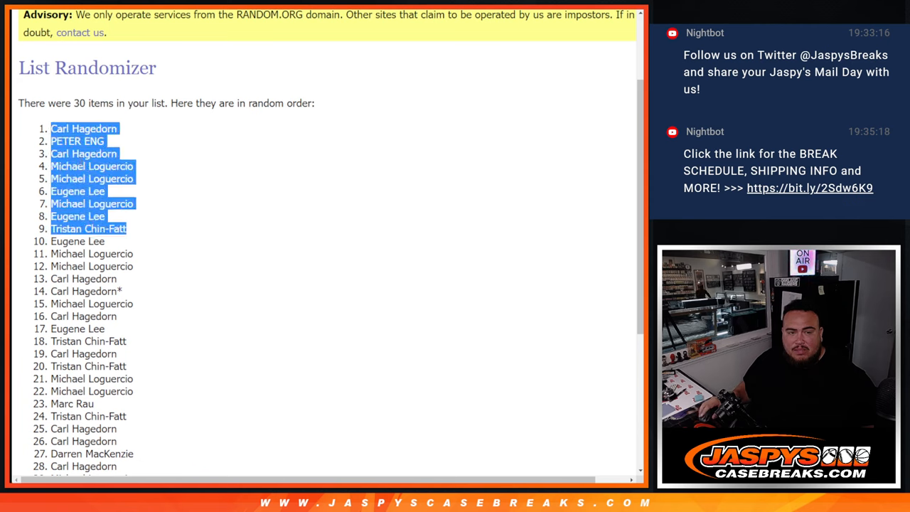
left_click(320, 319)
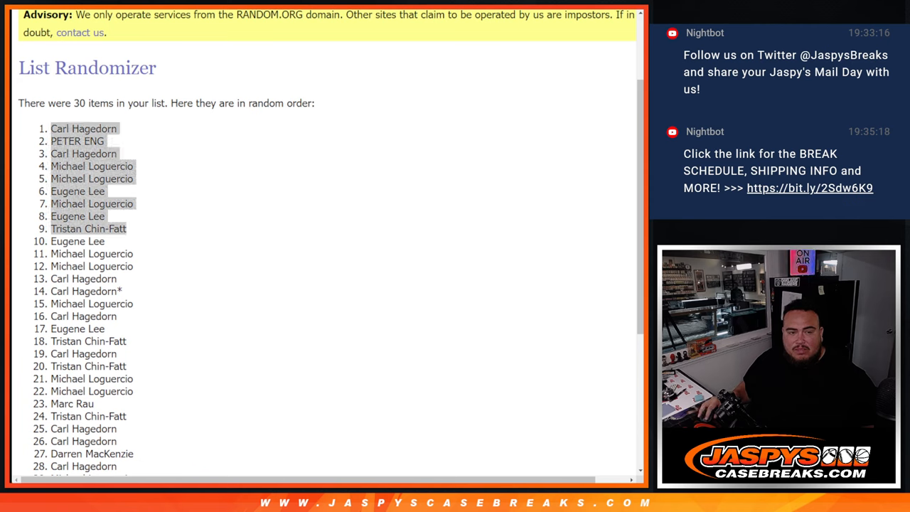